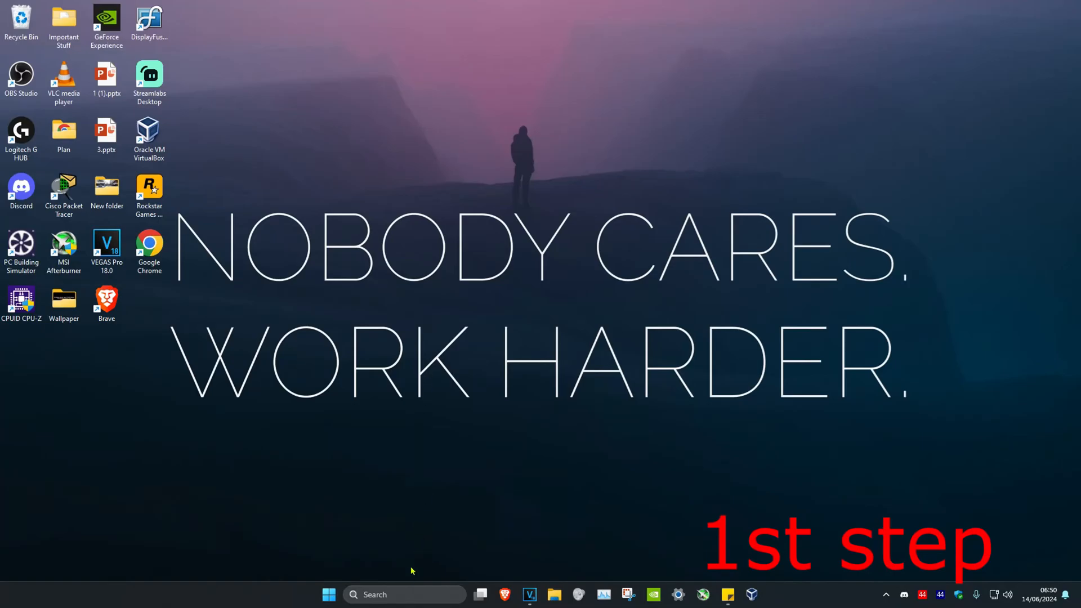
Search 'view network connections' and open the Network Connections Control Panel window.
text(view network connections)
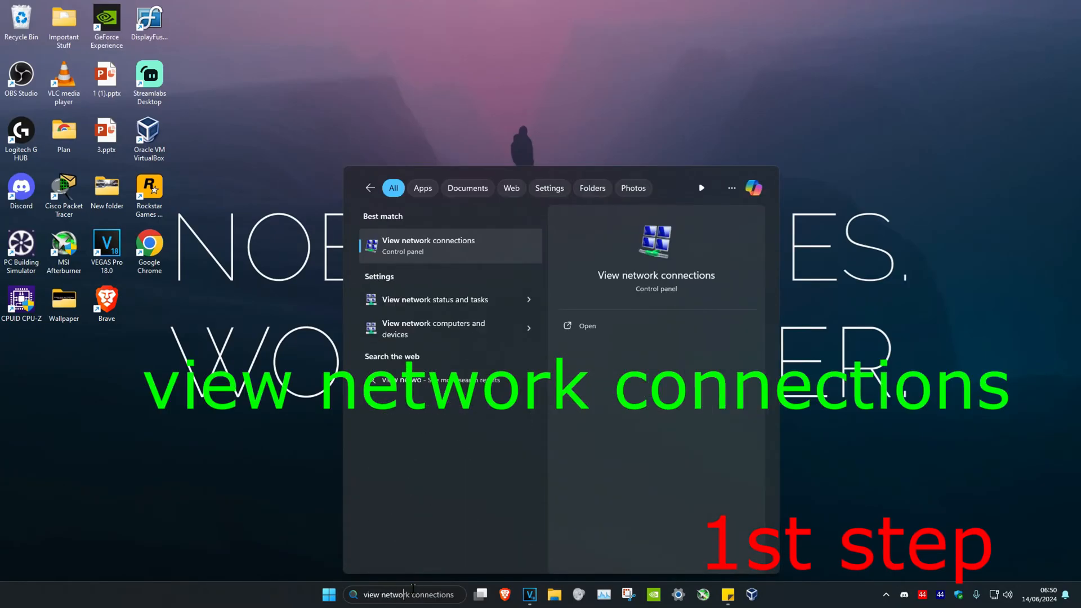
click(428, 245)
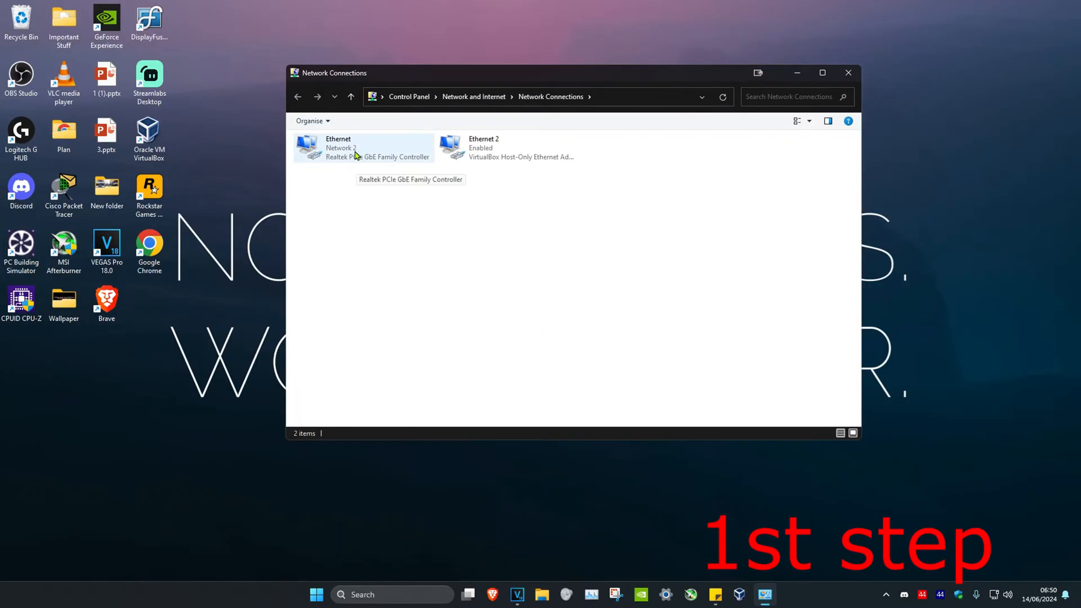
Set Ethernet IPv4 DNS servers to 8.8.8.8 and 8.8.4.4, then launch Command Prompt as administrator.
double_click(338, 147)
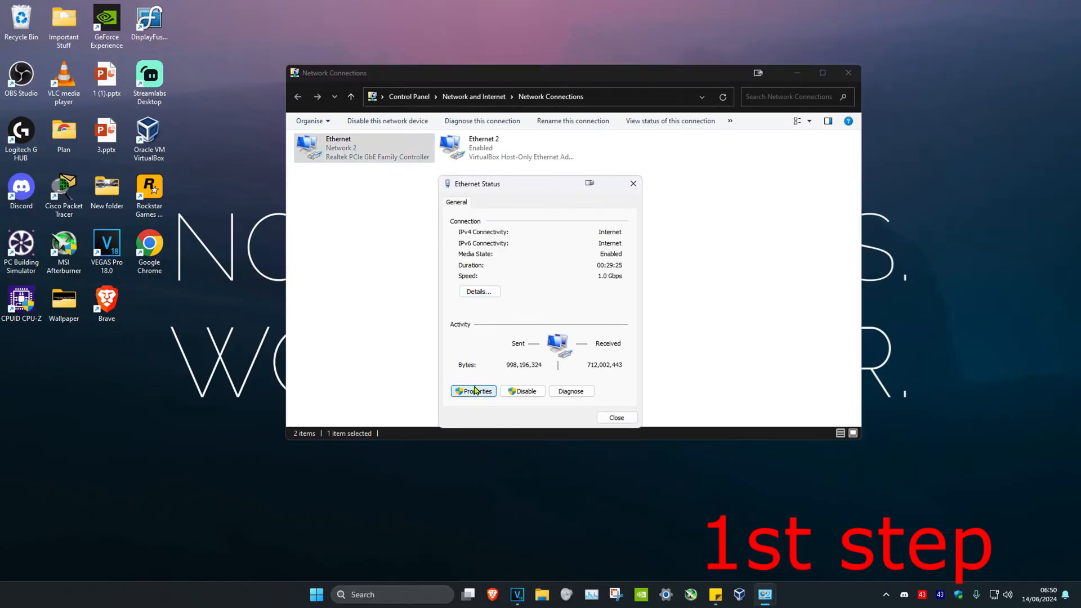
click(474, 390)
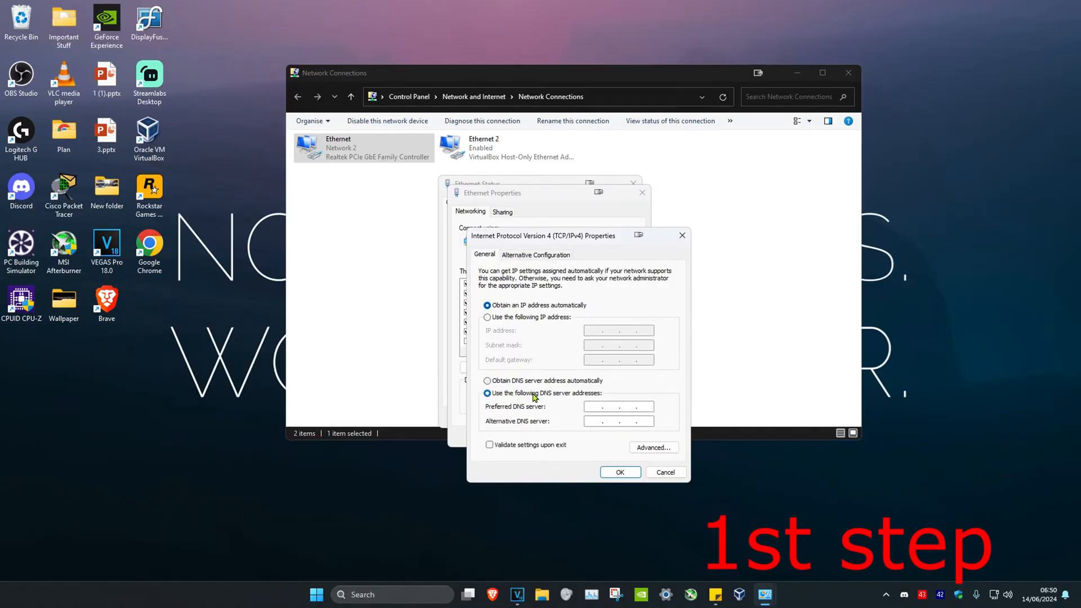
text(8 . 8 .)
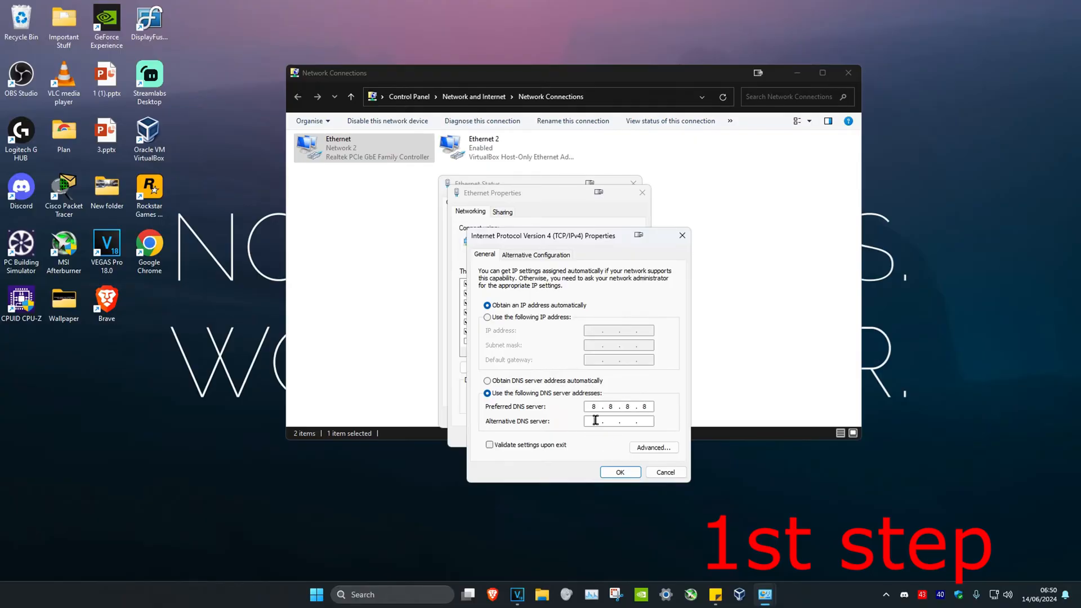
text(8.8.4.4)
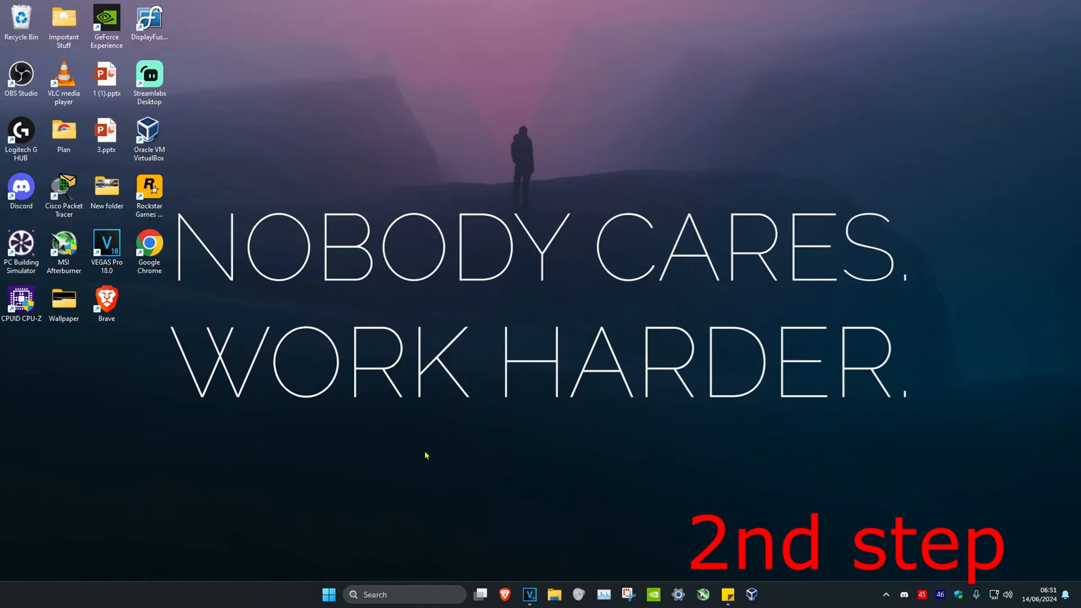
text(cmd)
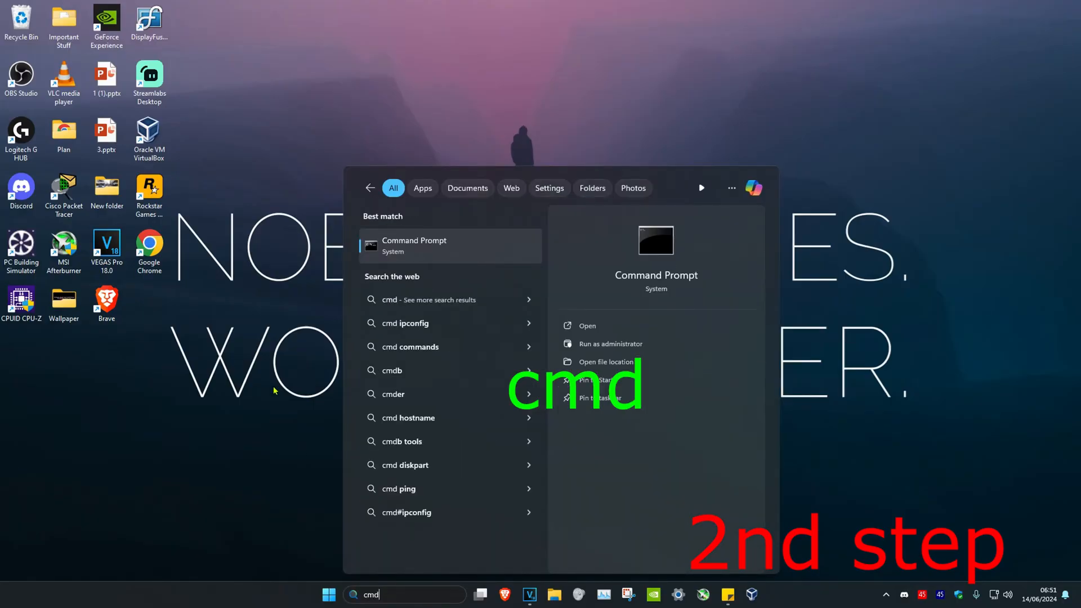
click(609, 344)
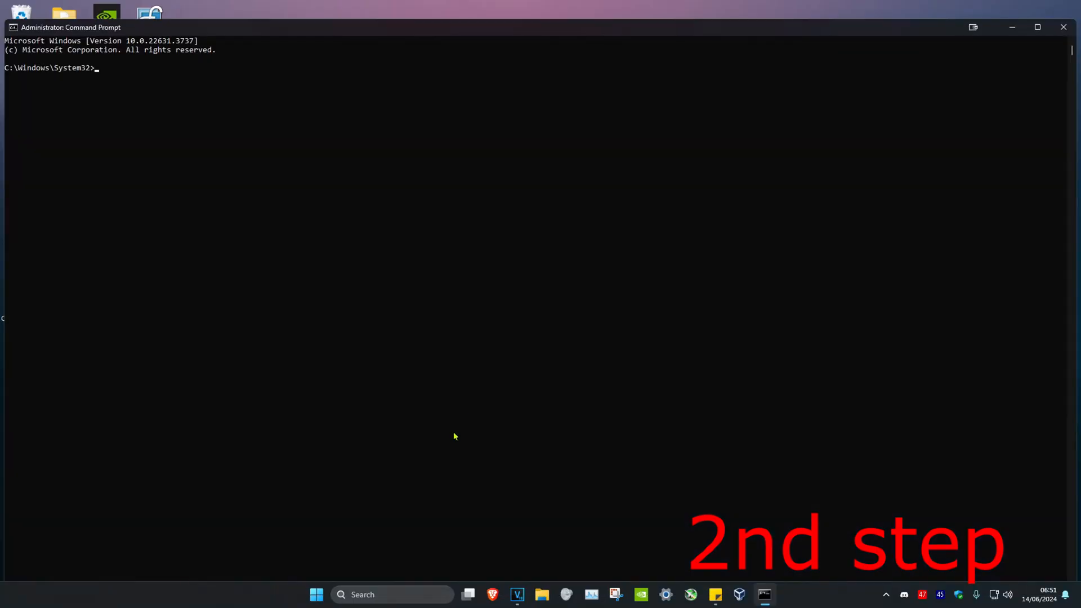
Run 'ipconfig /flushdns' and 'netsh winsock reset', then open Windows Defender Firewall with Advanced Security.
text(ipconfig /flushd)
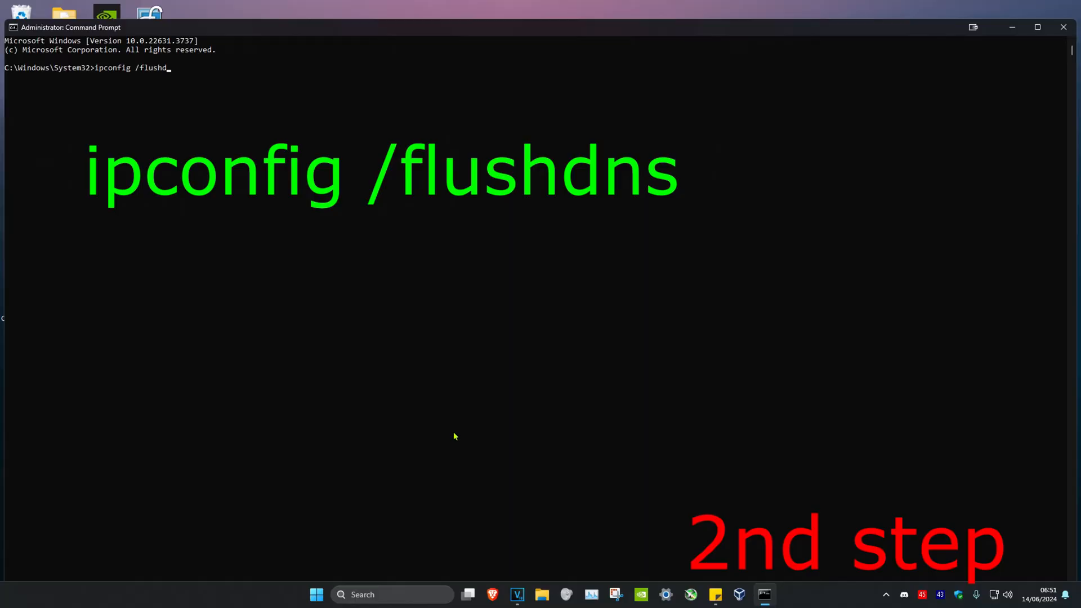
key(Enter)
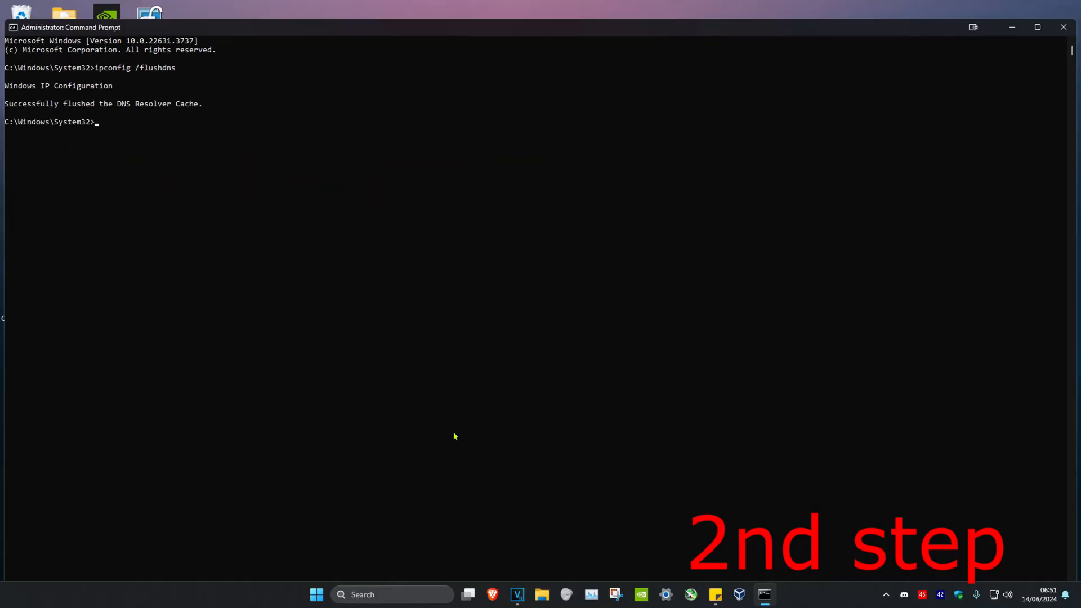
text(netsh wins)
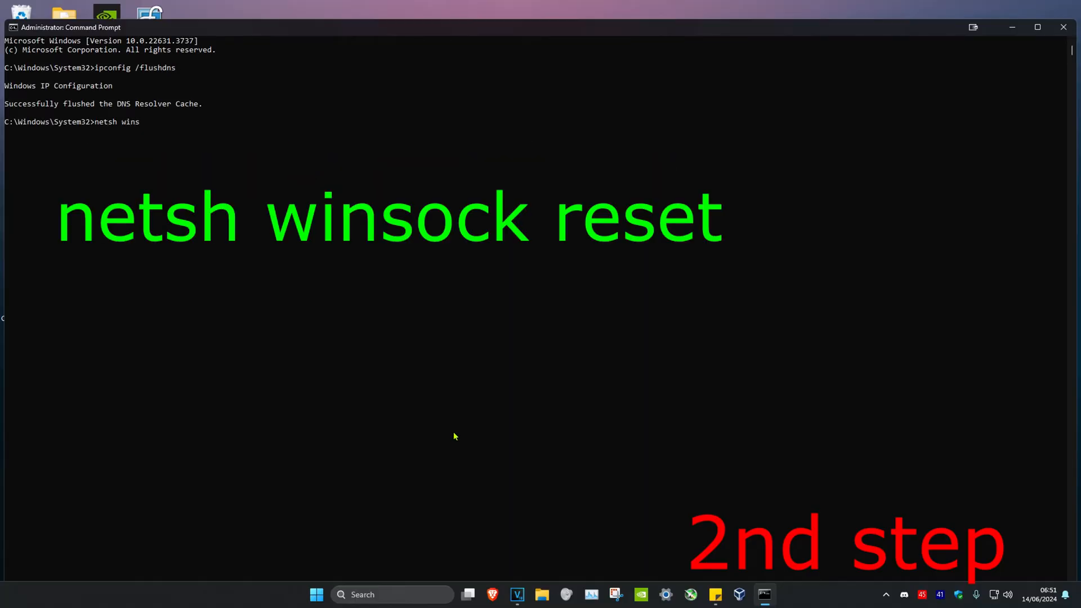
key(Enter)
text(wind)
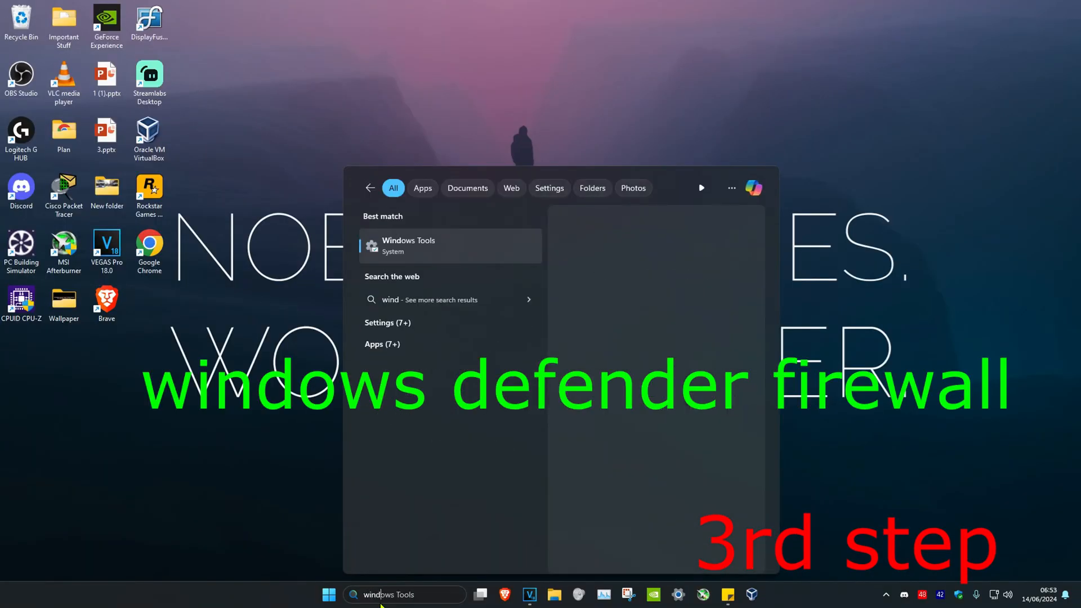
click(408, 246)
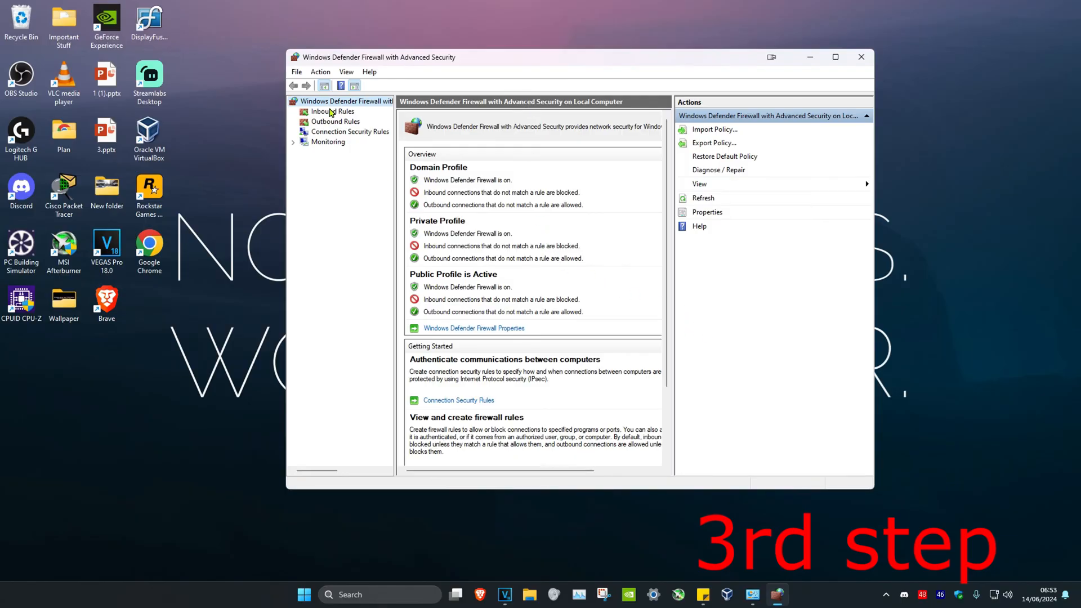
click(333, 111)
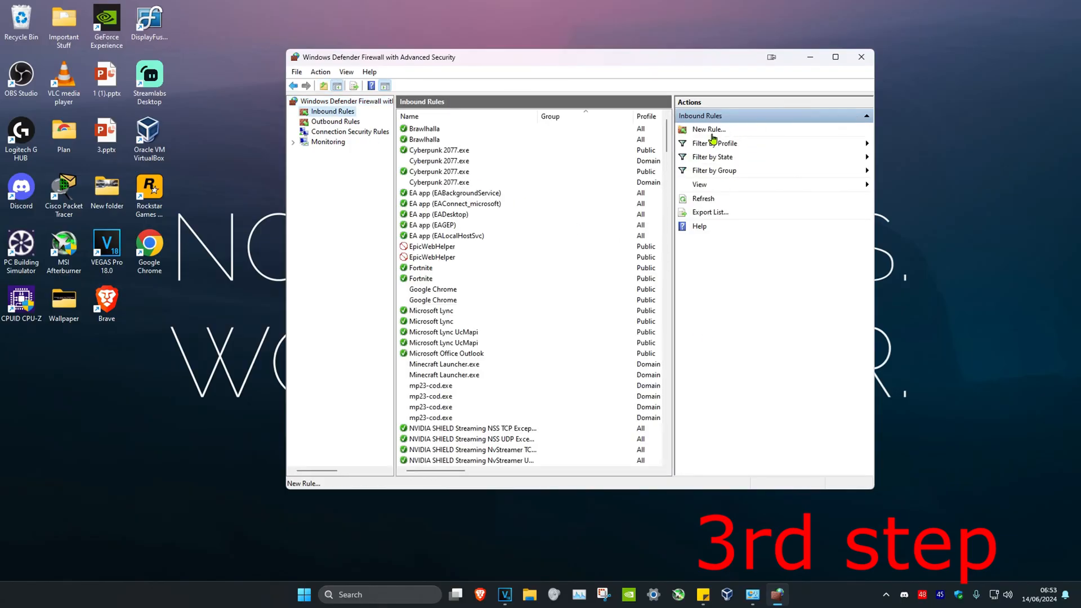
click(709, 130)
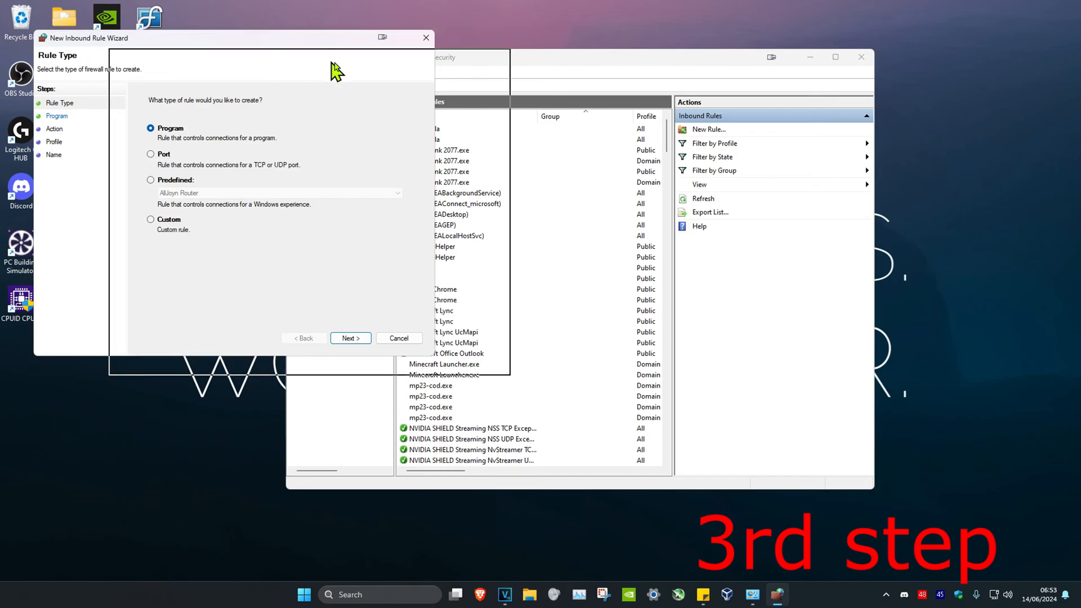
click(351, 192)
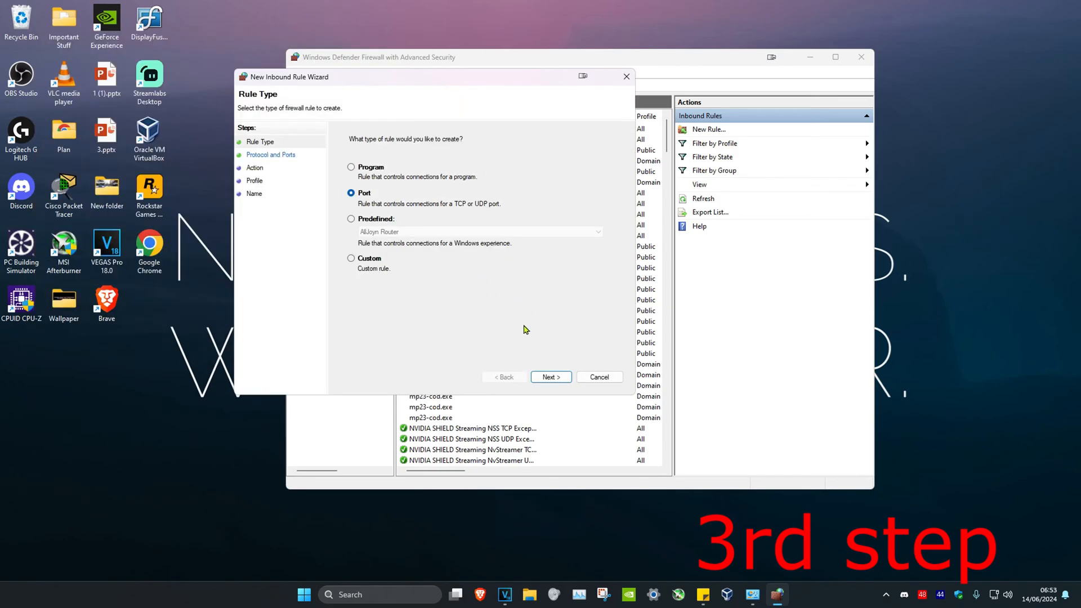
click(550, 377)
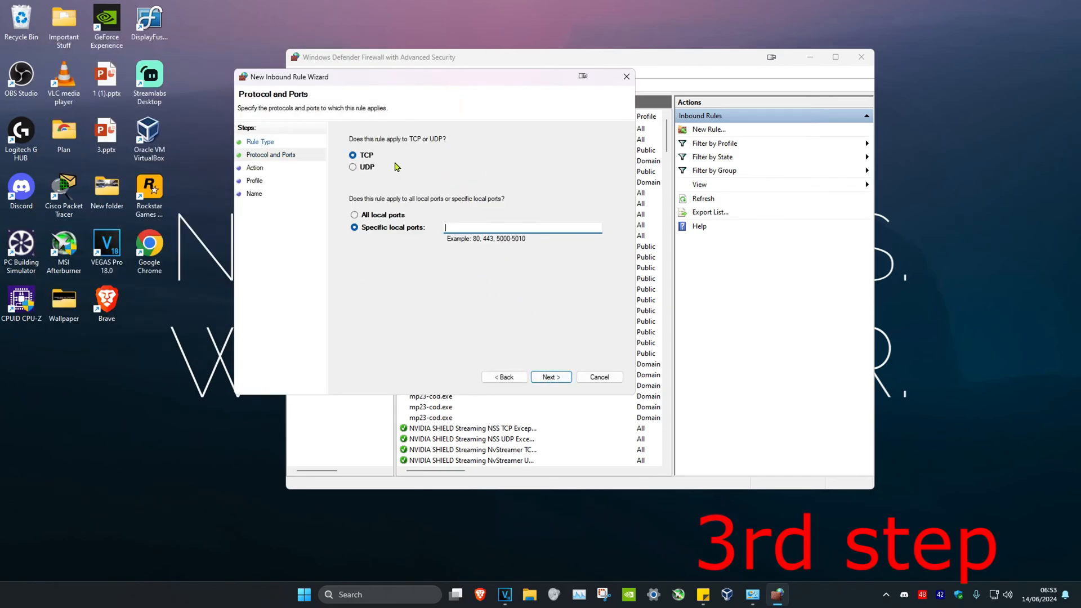
click(354, 167)
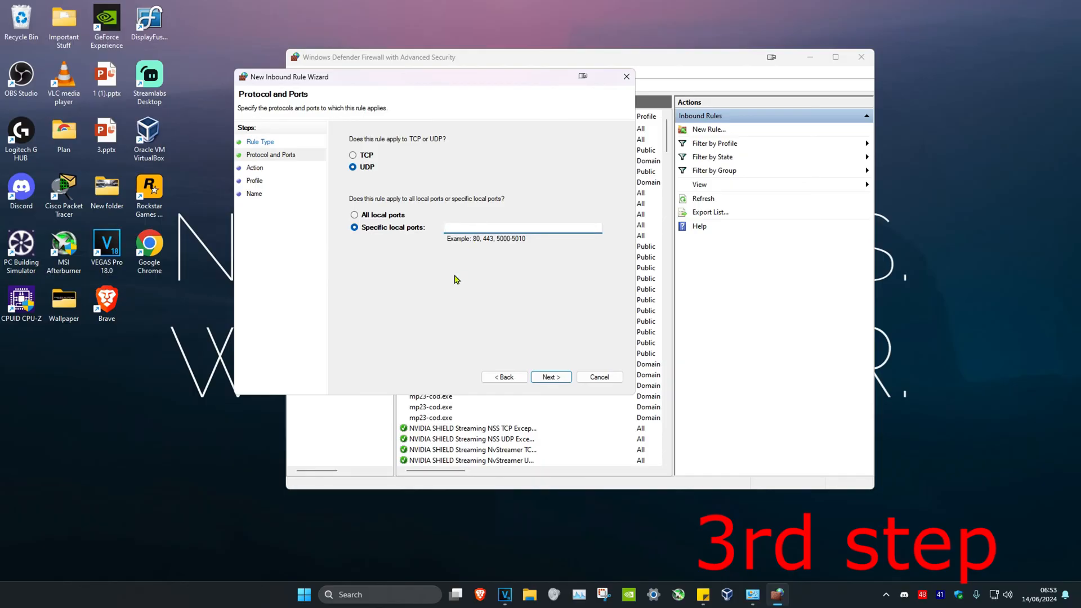
text(49152-6553)
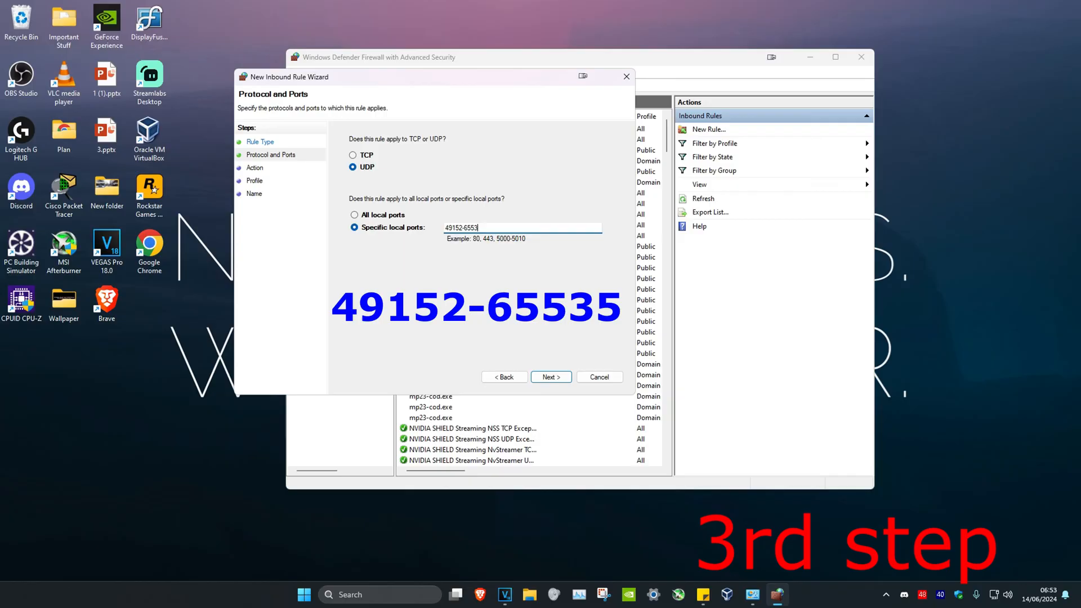
click(551, 377)
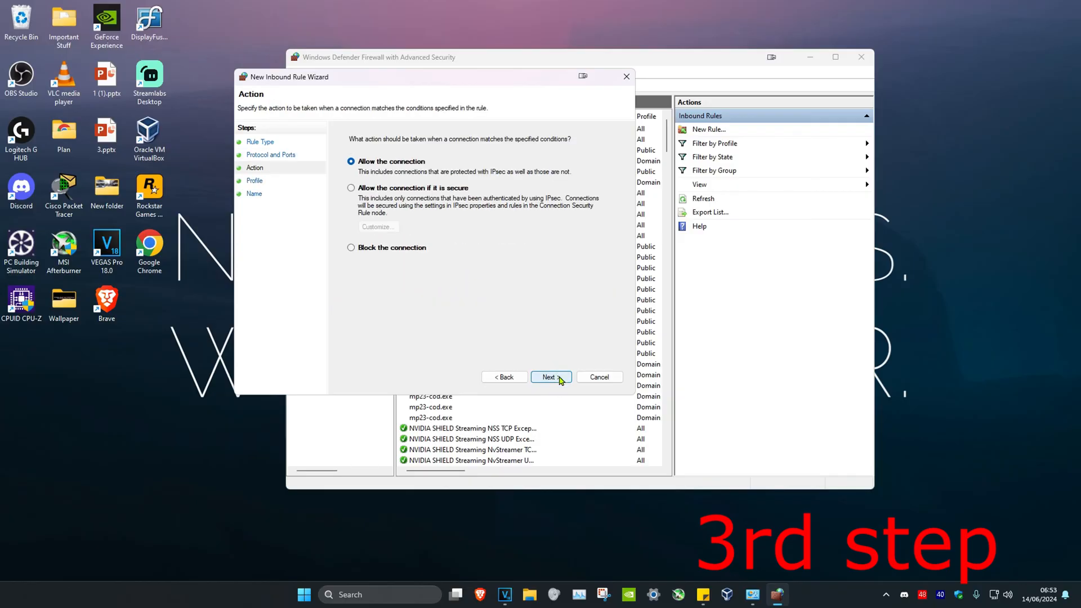
click(550, 377)
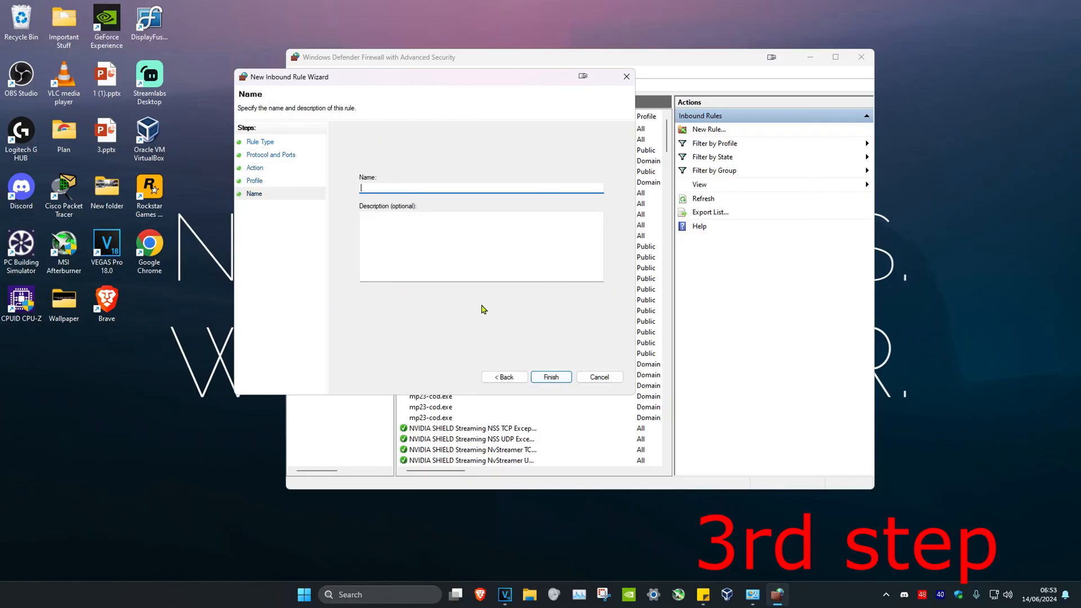
text(Rust)
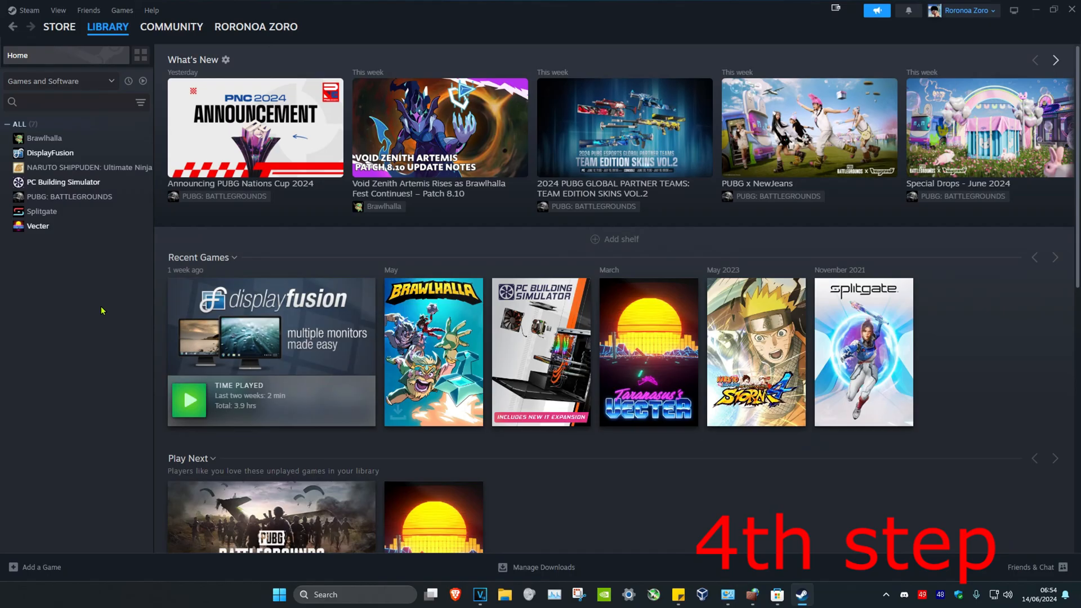
In Vecter's Properties, start 'Verify integrity of game files' under Installed Files.
click(107, 26)
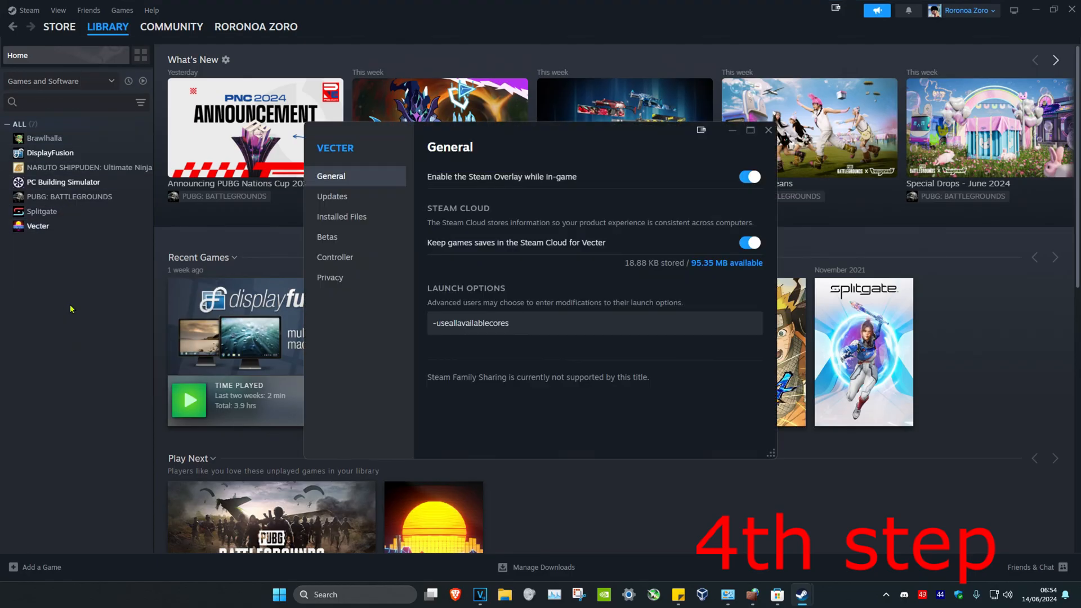
click(341, 216)
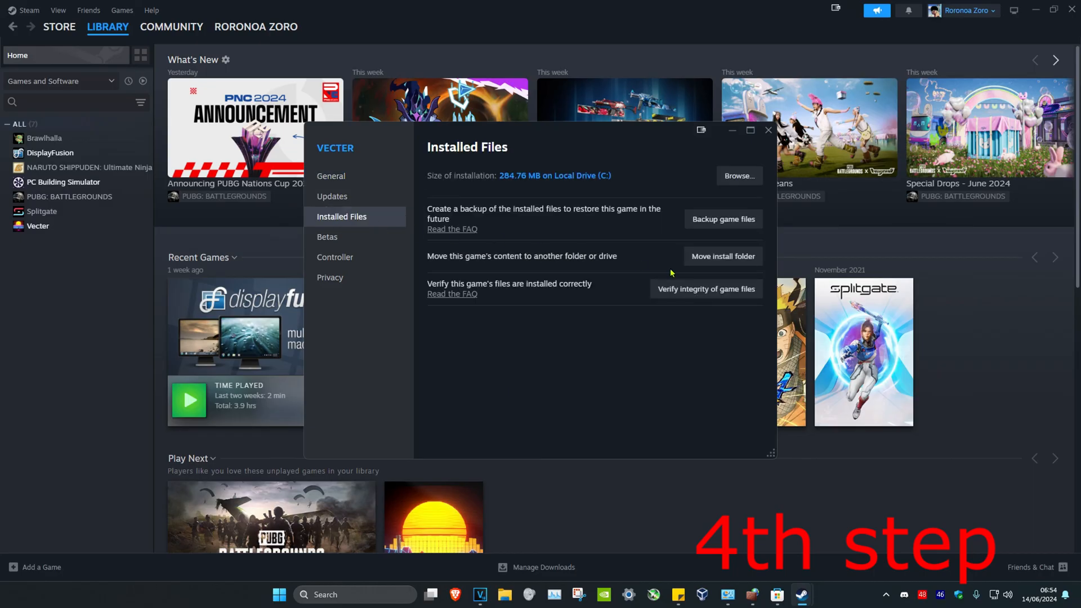
click(705, 289)
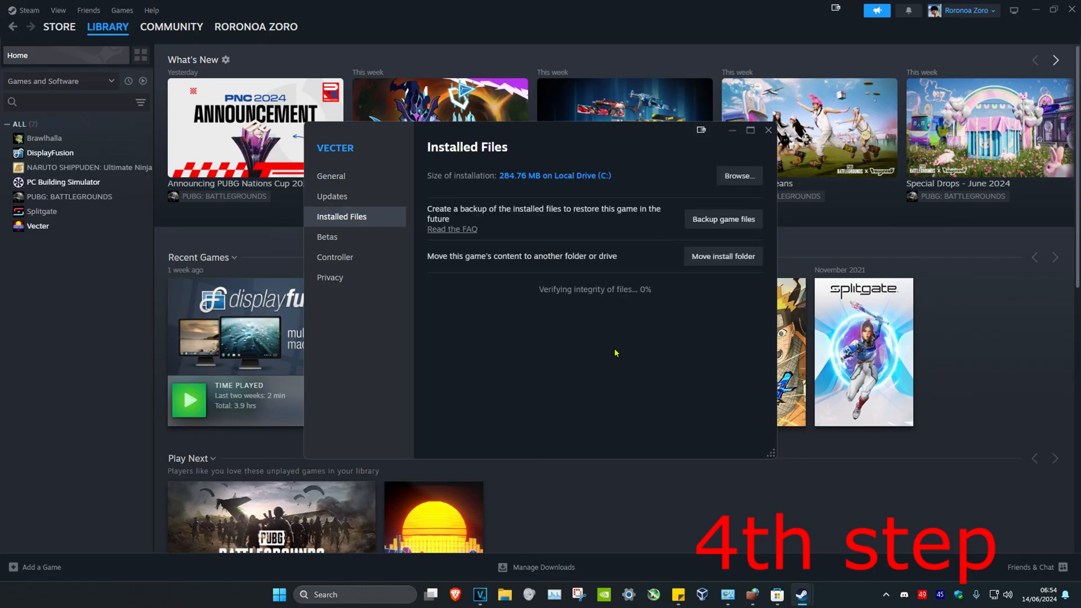